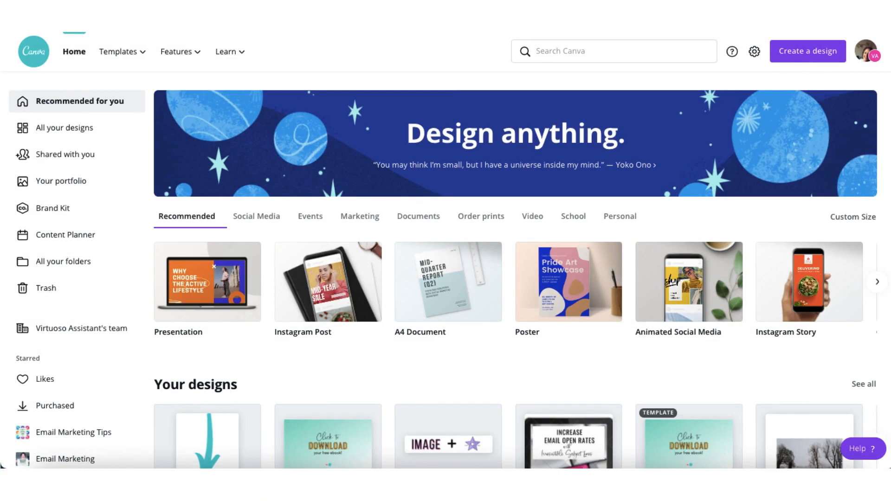
Step: Open the eBook design in the editor and inspect its tablet mockup image
left_click(568, 440)
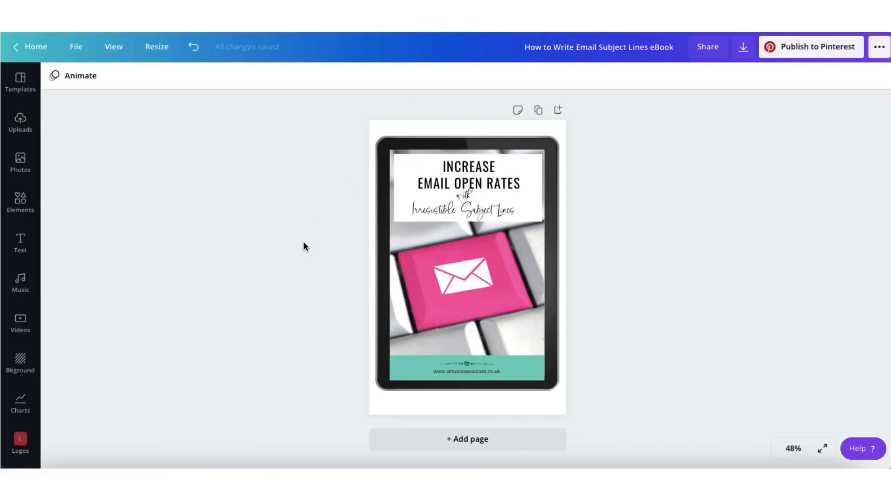
mouse_move(354, 205)
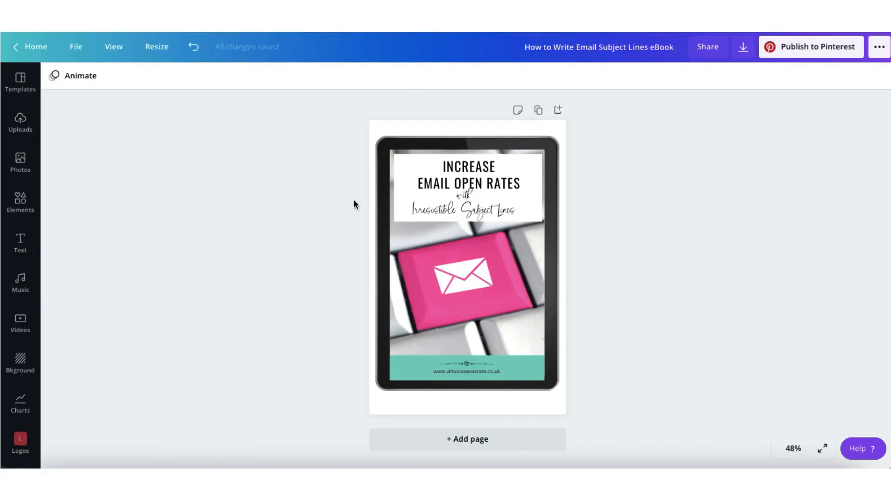
left_click(466, 264)
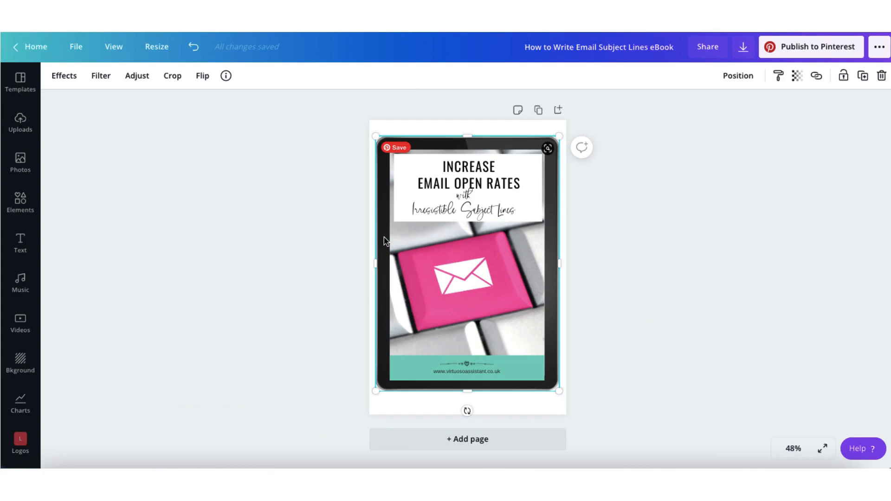
mouse_move(406, 407)
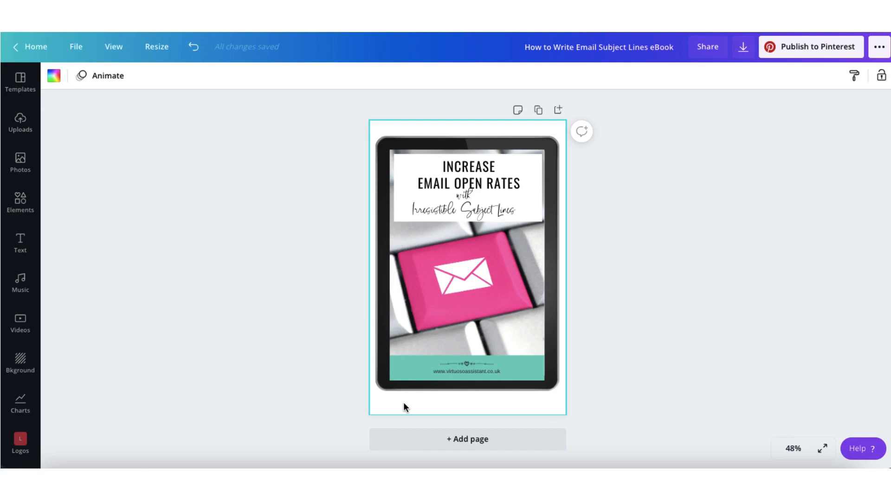
left_click(348, 276)
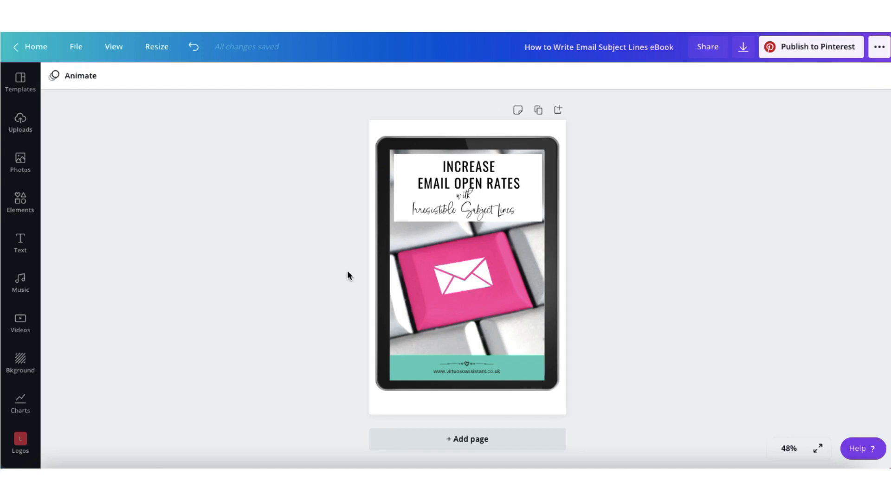
mouse_move(766, 113)
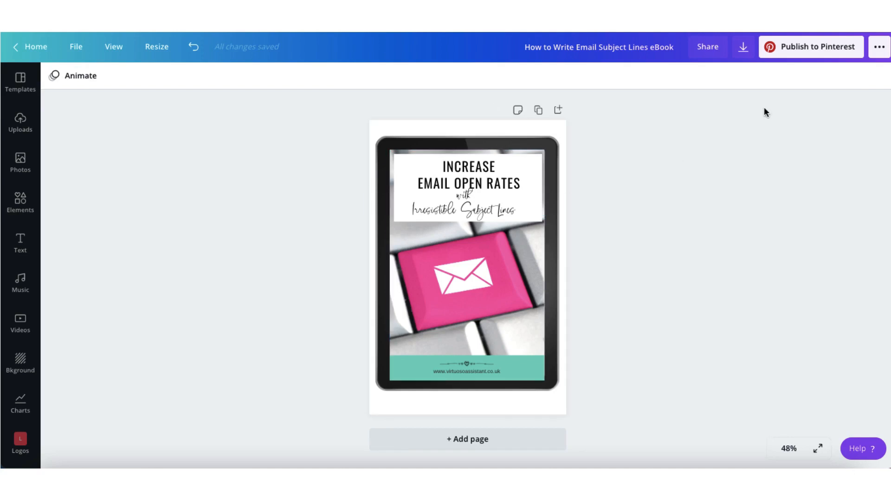
mouse_move(744, 47)
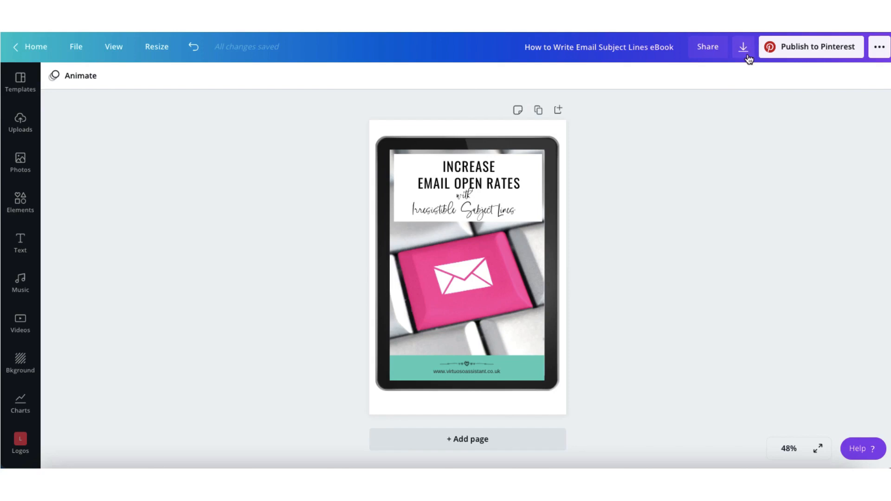
Step: Download the mockup as a PNG with the Transparent background option ticked
left_click(743, 47)
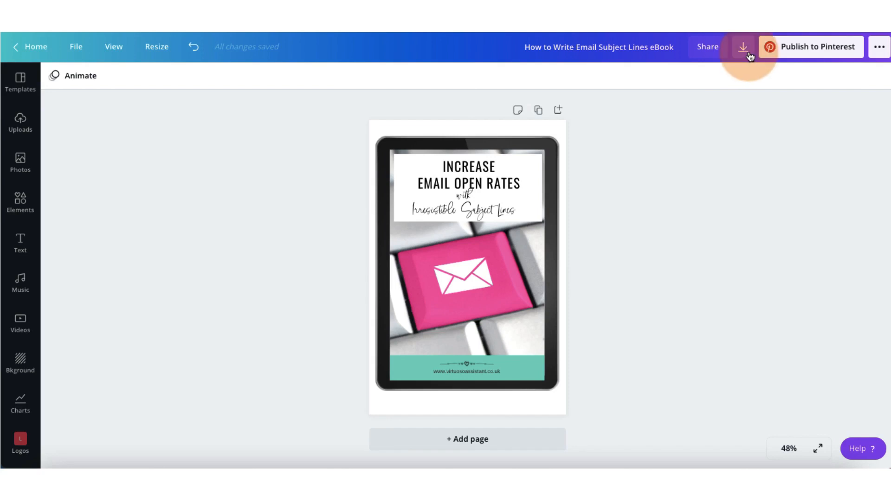
left_click(742, 46)
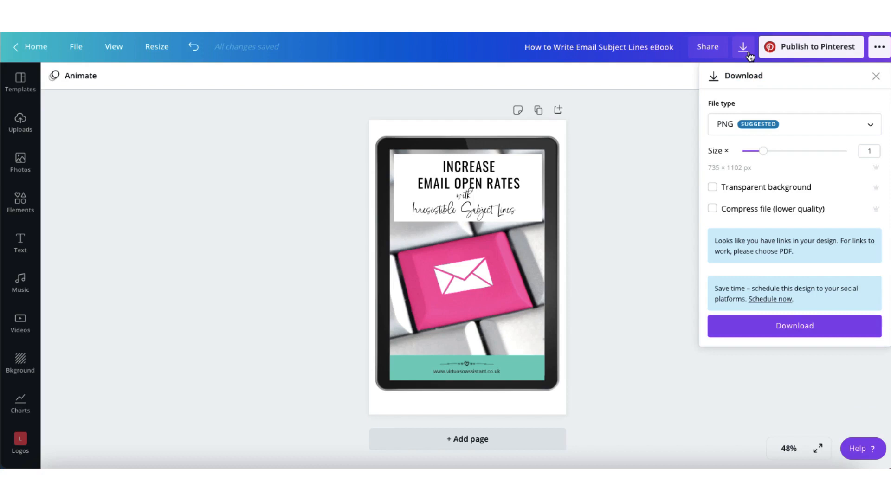
mouse_move(682, 153)
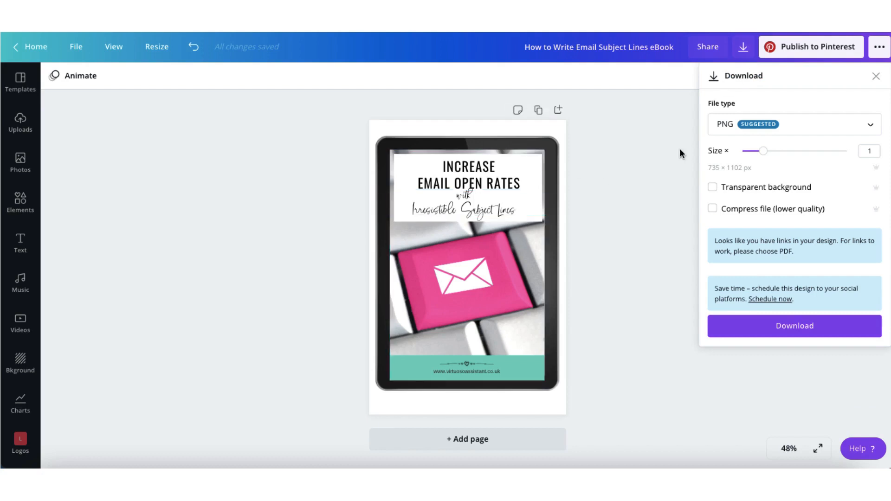
mouse_move(738, 131)
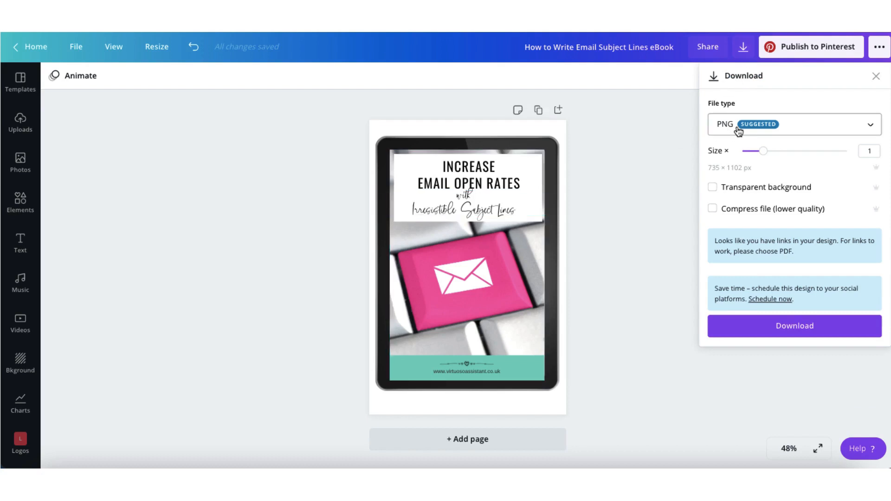
mouse_move(706, 196)
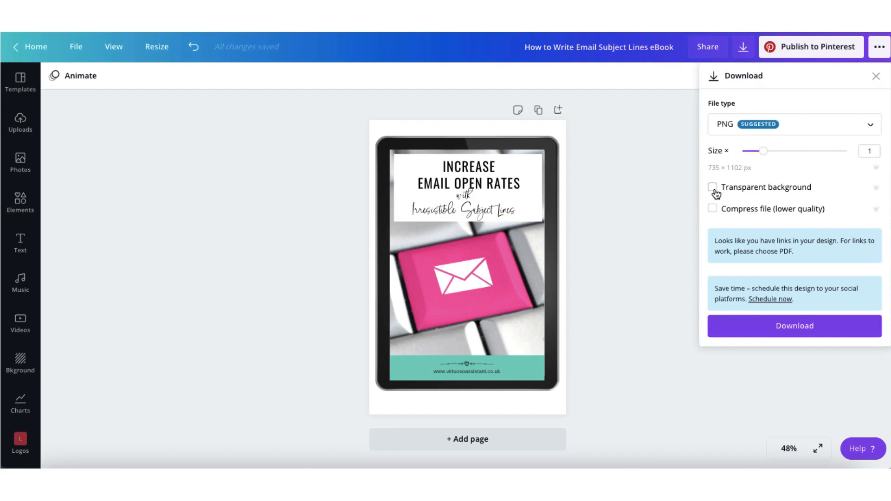
left_click(713, 187)
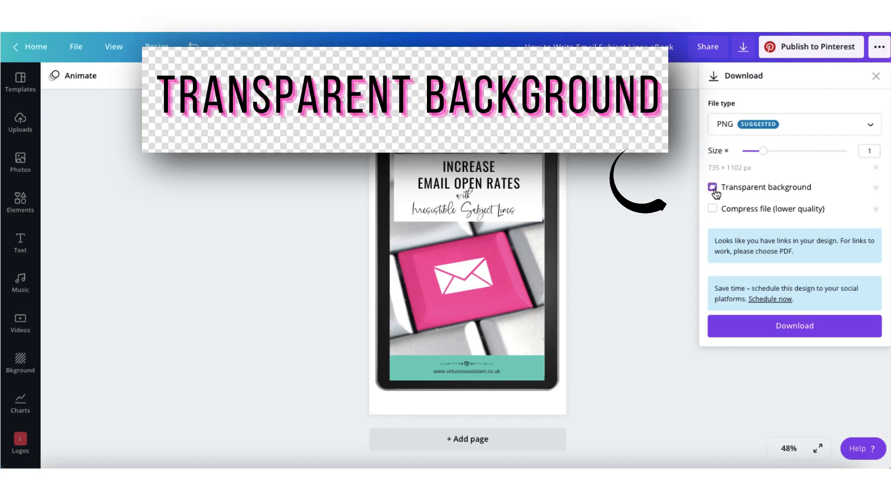
left_click(713, 186)
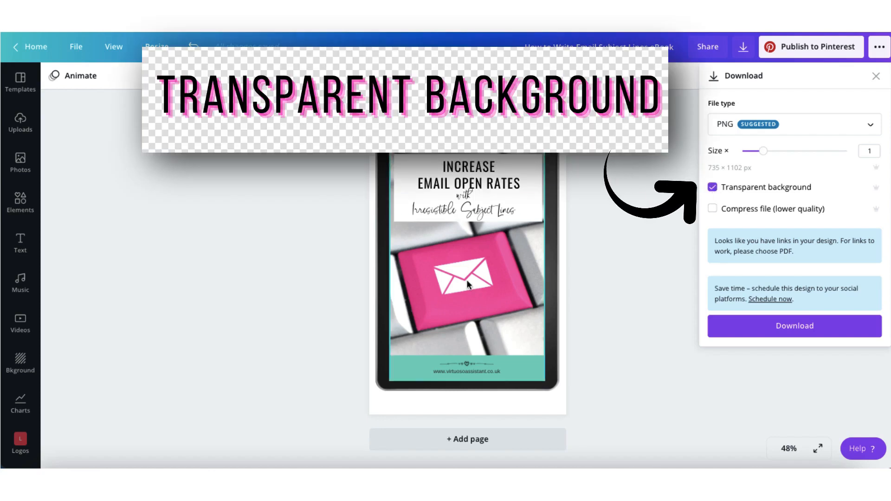
mouse_move(624, 163)
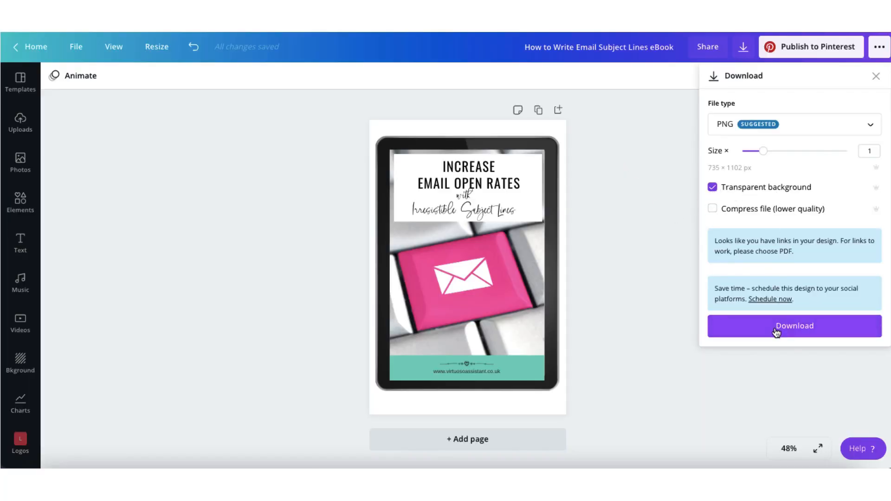
mouse_move(764, 330)
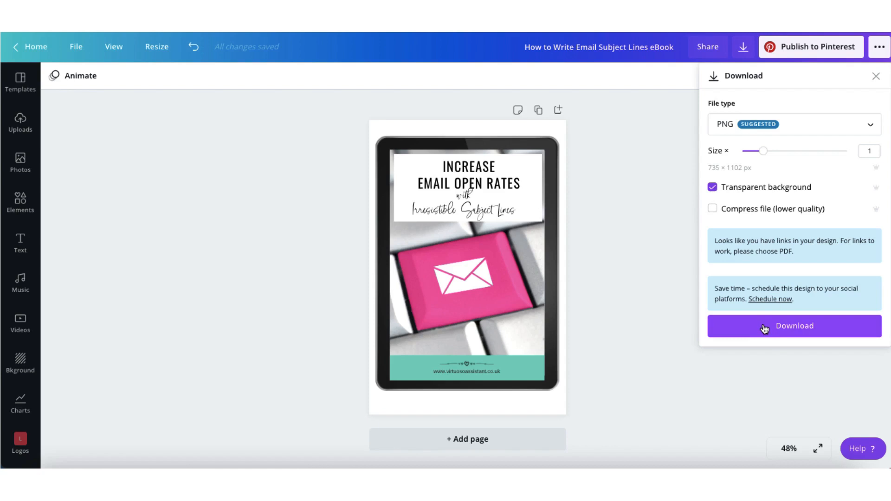
left_click(793, 326)
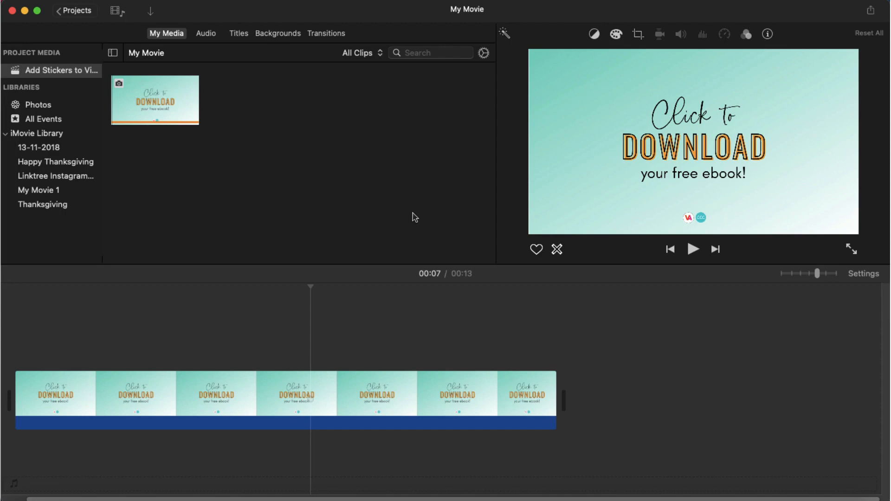
Step: Import the ebook PNG into My Media and layer it above the Click to Download clip
left_click(224, 99)
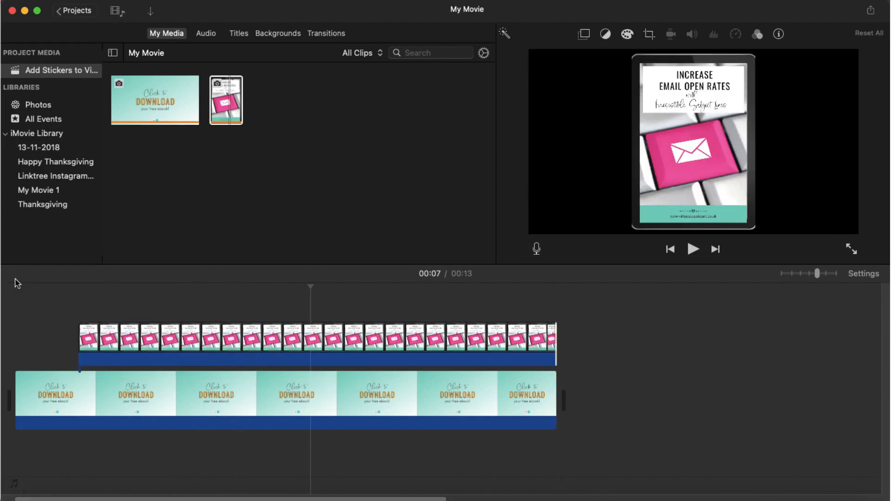
Step: Set the ebook overlay clip's style to Picture in Picture in the video overlay settings
left_click(319, 342)
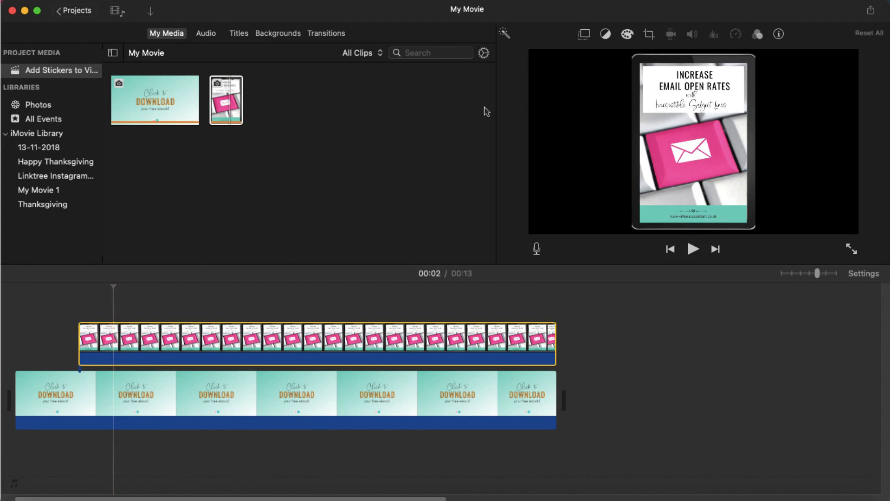
mouse_move(540, 68)
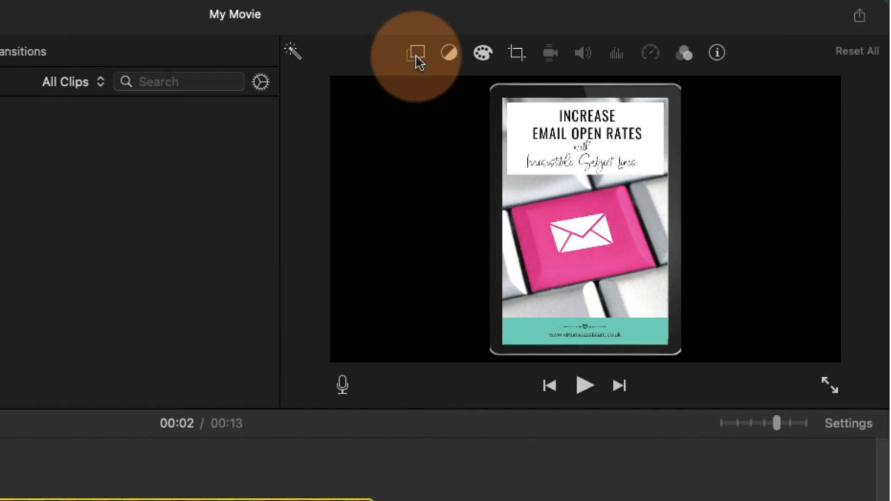
mouse_move(415, 52)
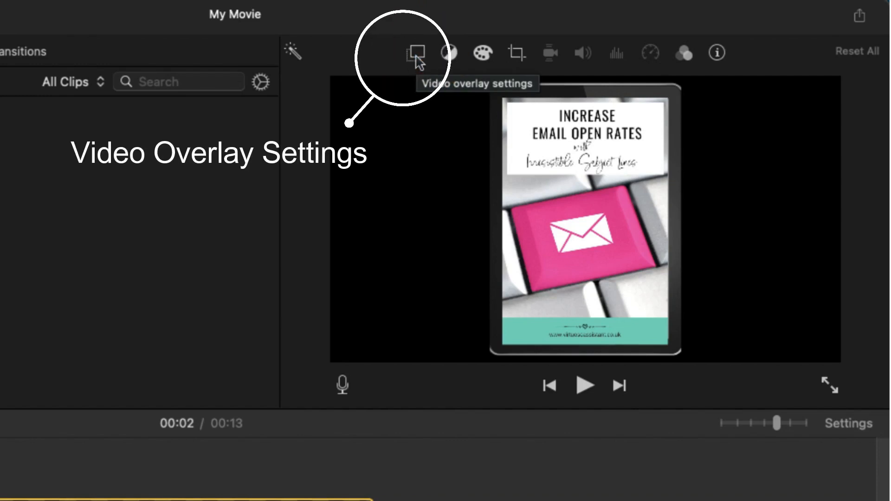
left_click(416, 52)
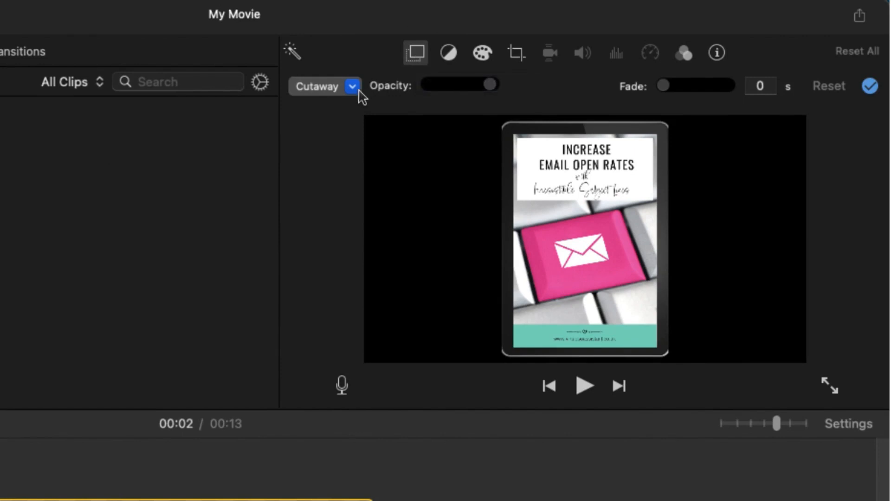
mouse_move(351, 86)
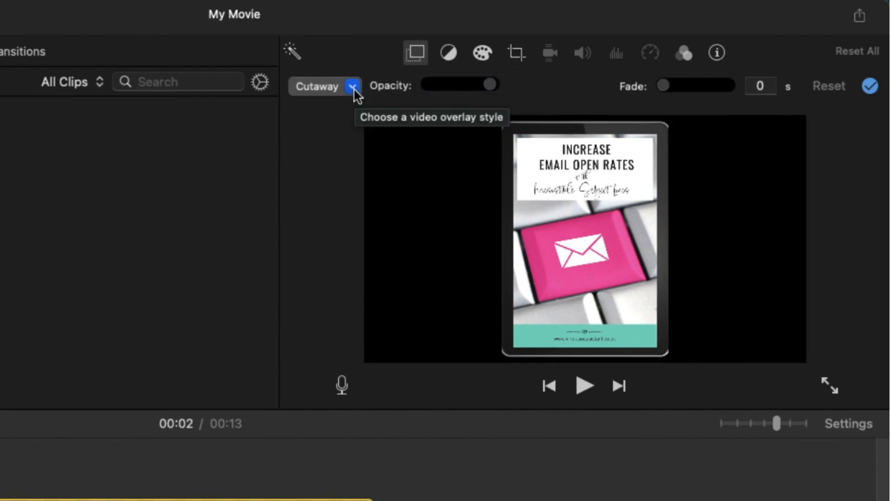
left_click(351, 85)
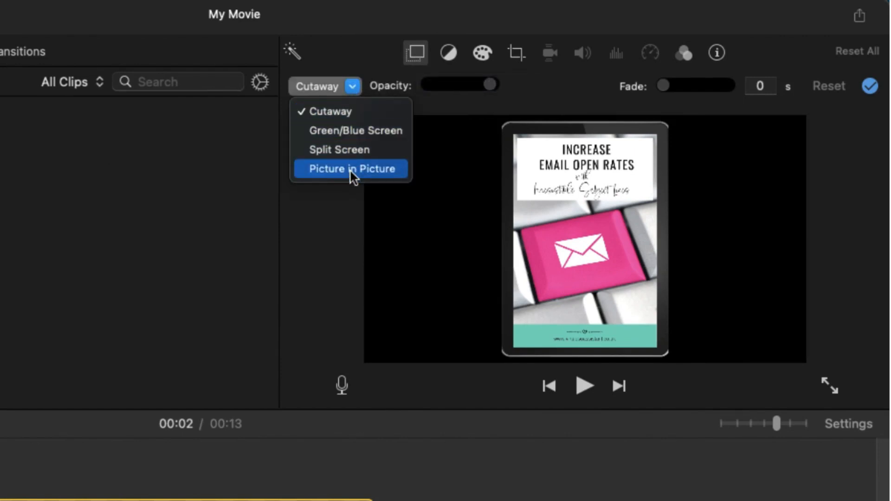
left_click(351, 168)
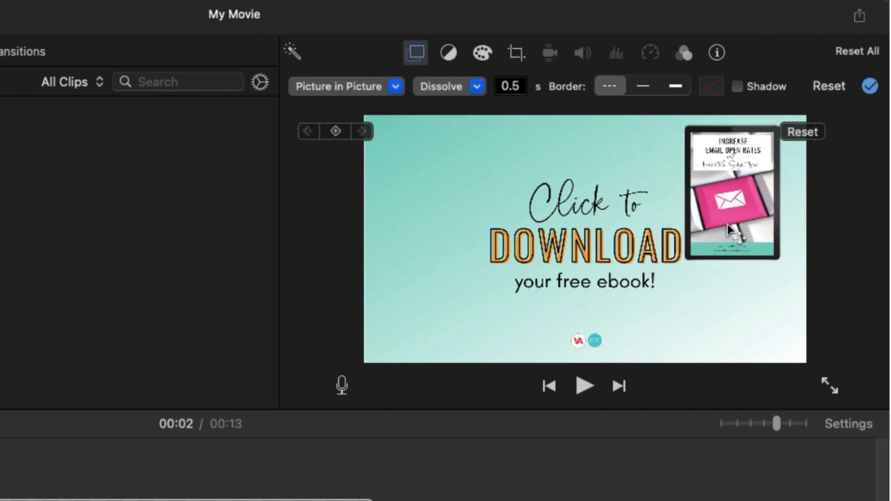
Step: Drag the picture-in-picture inset up to the top edge of the frame
left_click(733, 193)
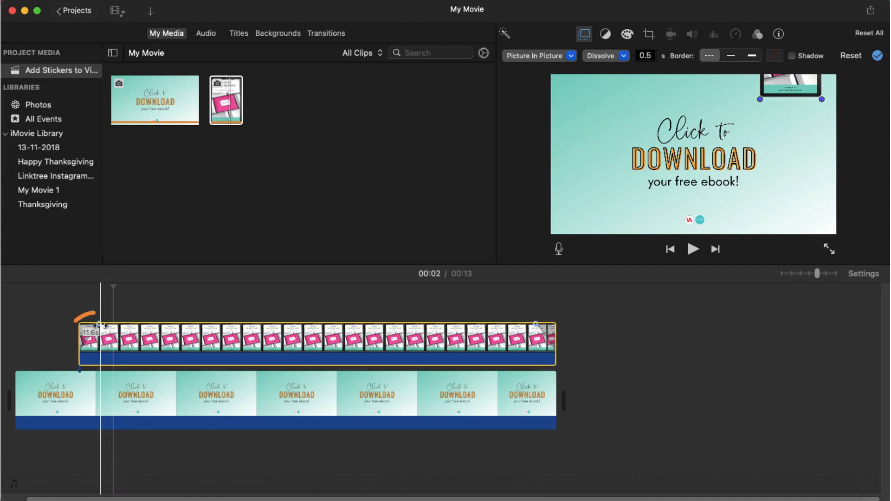
mouse_move(99, 325)
type("0")
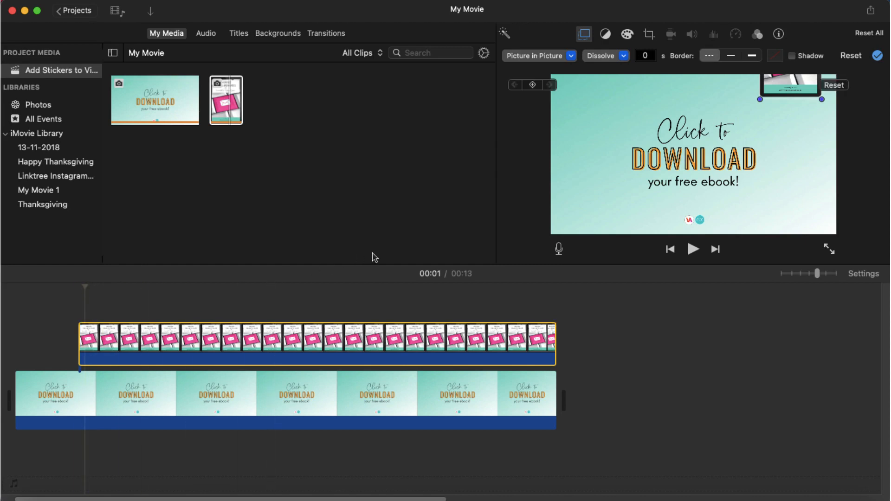
Step: Adjust the inset's overlay setting and move the playhead to about 00:05 on the timeline
left_click(531, 84)
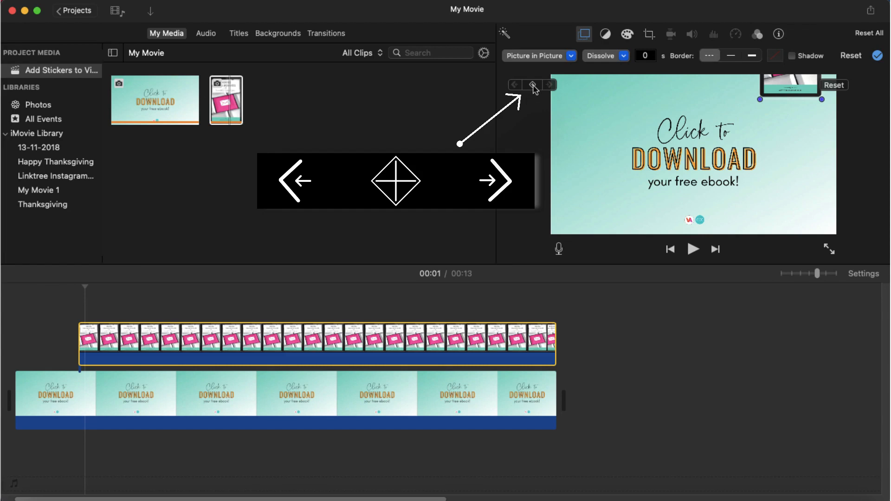
mouse_move(533, 84)
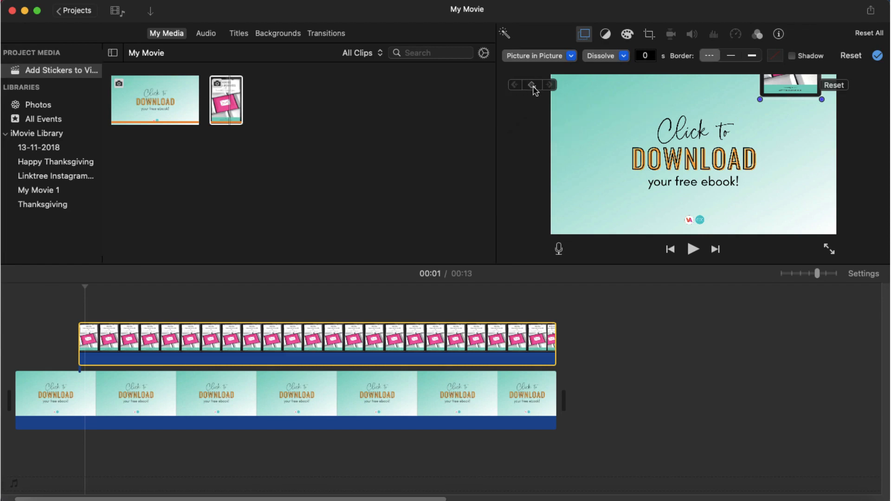
mouse_move(530, 85)
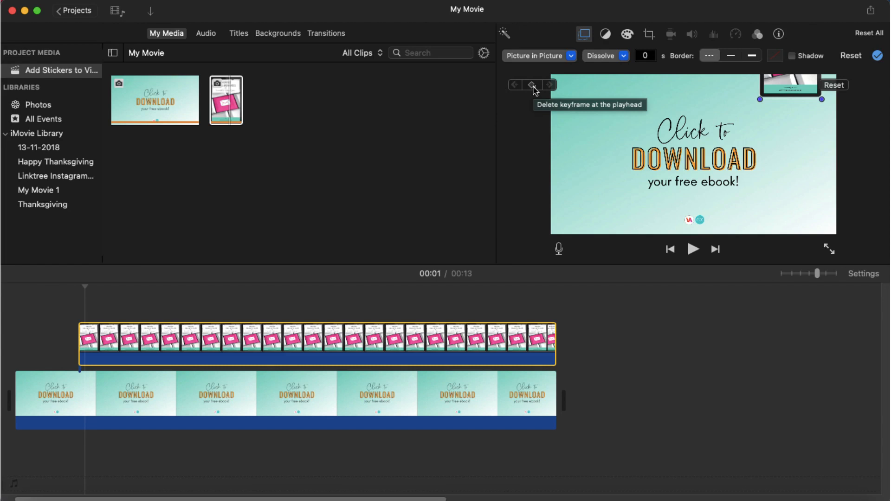
mouse_move(375, 212)
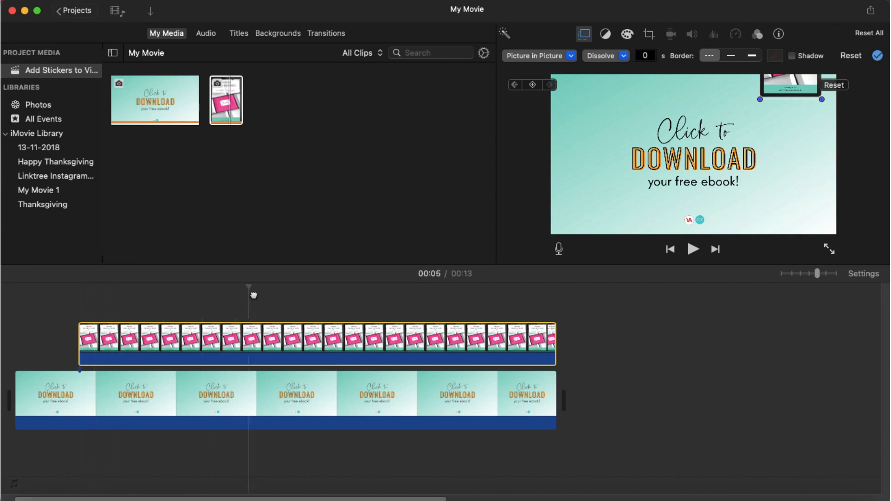
left_click(325, 346)
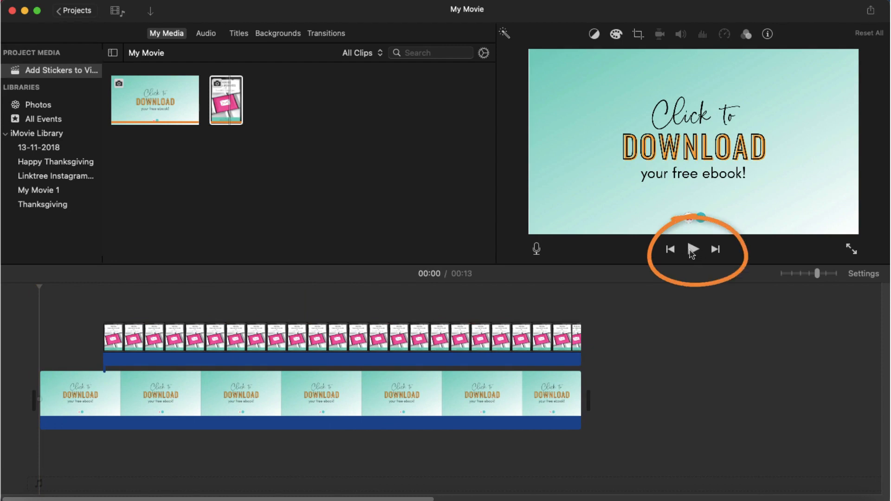
mouse_move(692, 250)
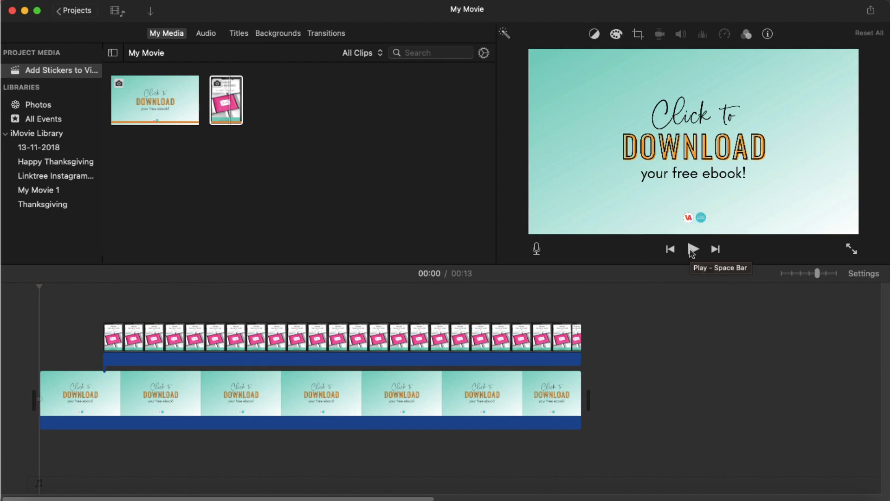
Step: Play the Click to Download end slide from the start to review it
left_click(692, 248)
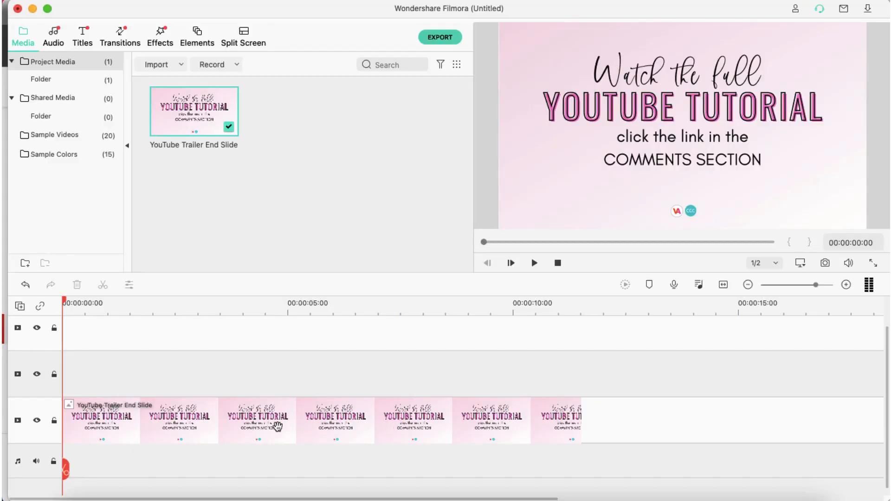
Step: Switch from Filmora to the Canva ARROW design tab in Chrome
left_click(443, 14)
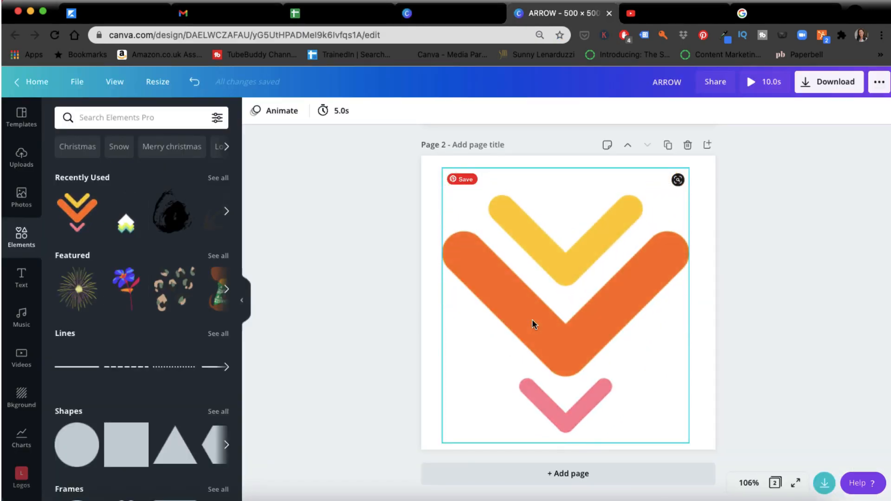
Step: Search the Elements panel for 'stickers + arrows' and browse the arrow sticker results
left_click(534, 323)
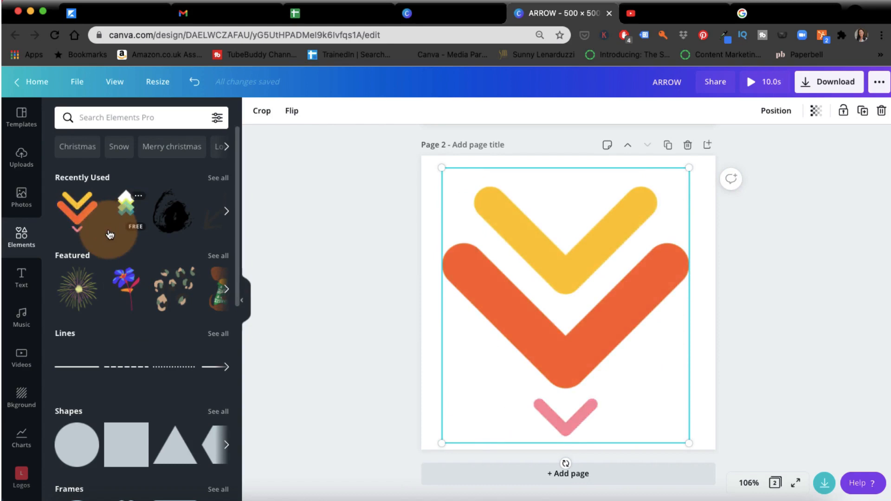
left_click(131, 118)
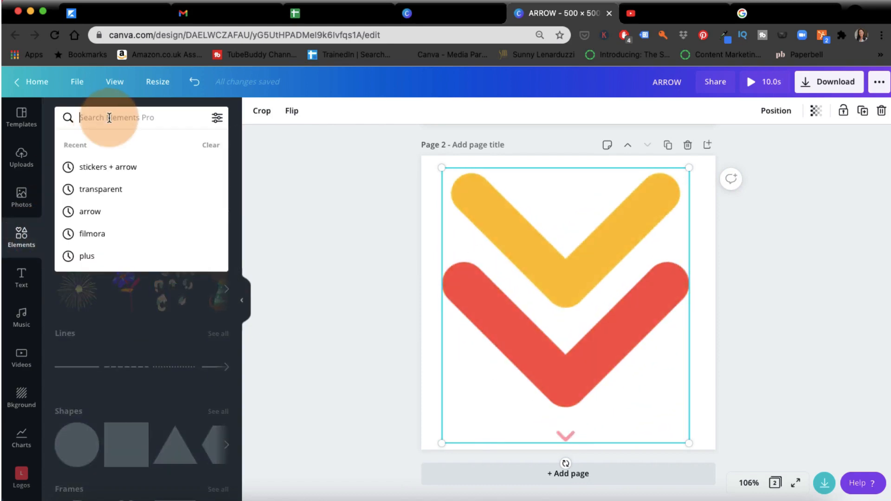
type("stickers")
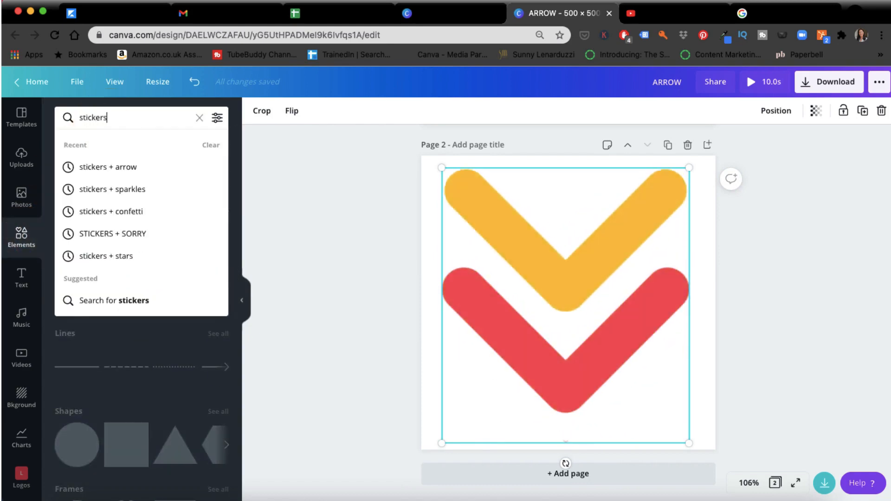
type("+ arrows")
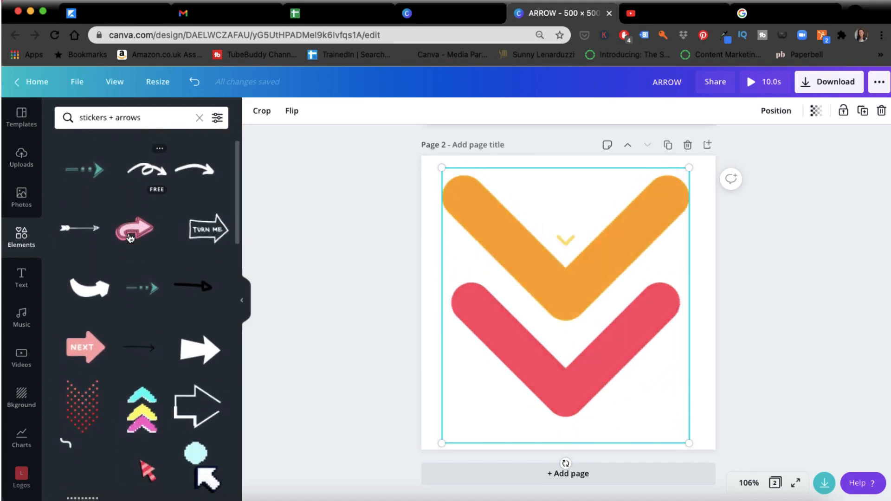
scroll("down", 3)
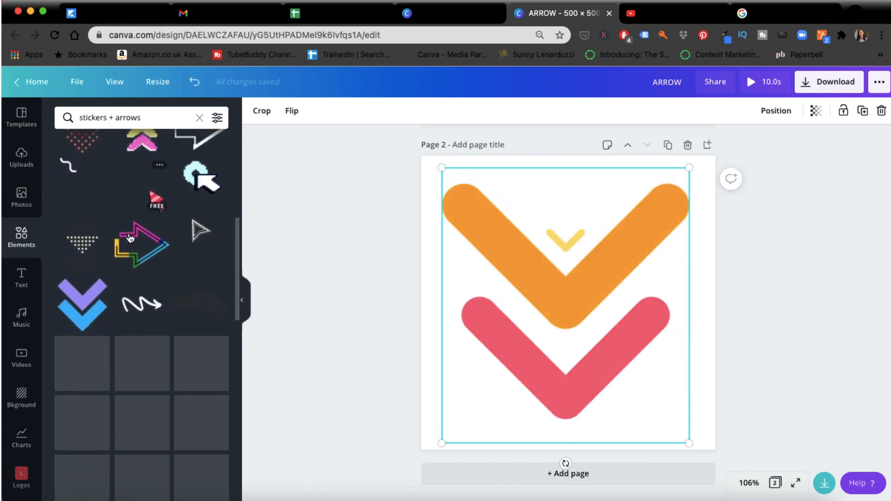
scroll("down", 3)
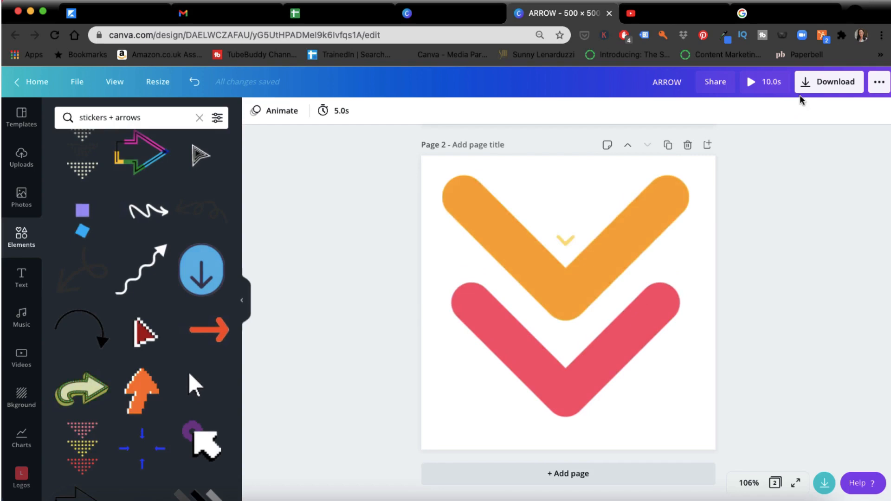
Step: Download the ARROW design choosing MP4 Video as the file type
left_click(828, 82)
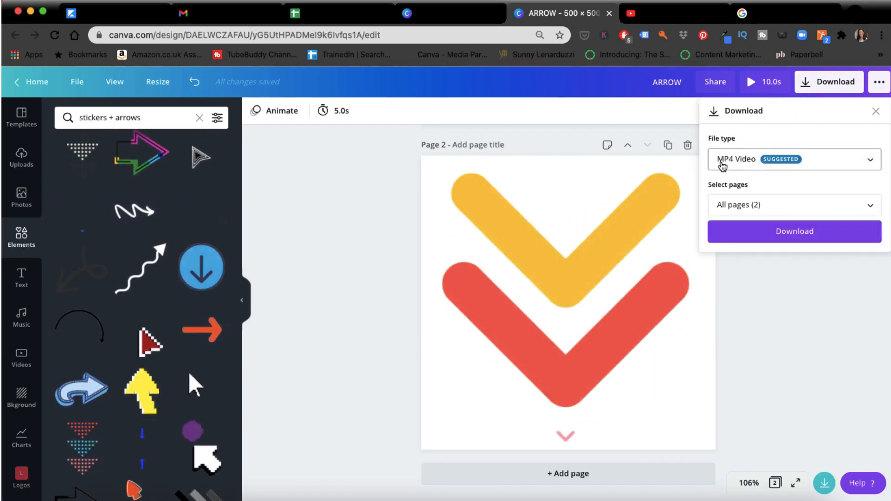
left_click(794, 204)
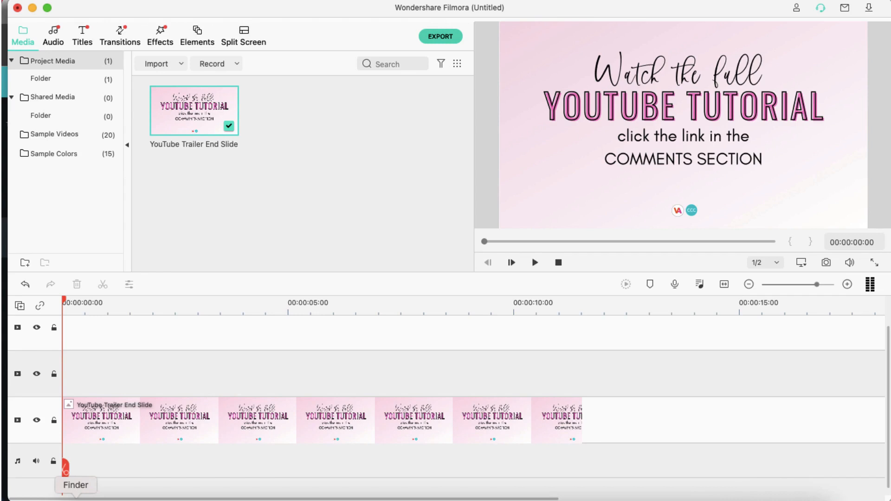
Step: Bring ARROW (1).mp4 from Finder onto track 2 above the end slide at 00:00:05:00
left_click(156, 64)
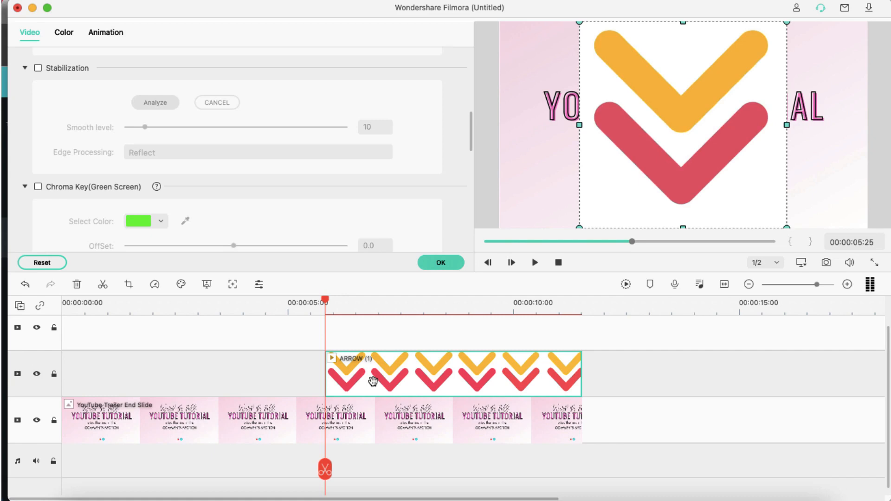
mouse_move(388, 375)
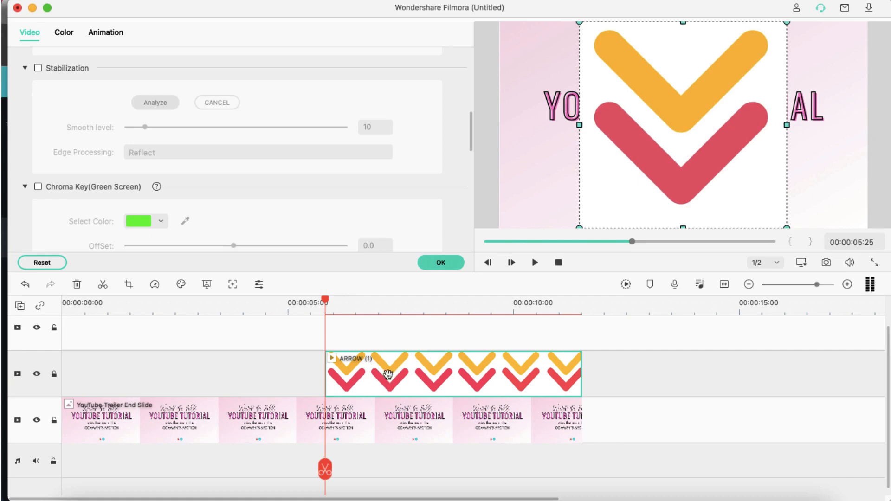
mouse_move(592, 131)
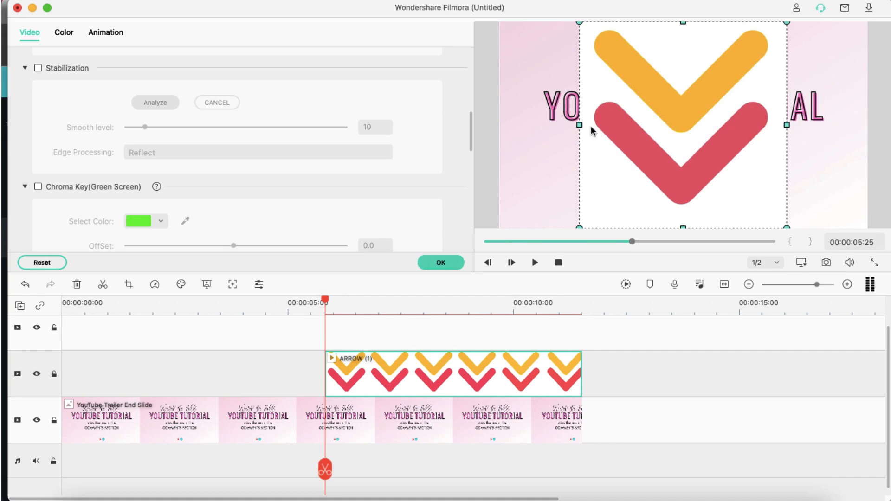
mouse_move(776, 163)
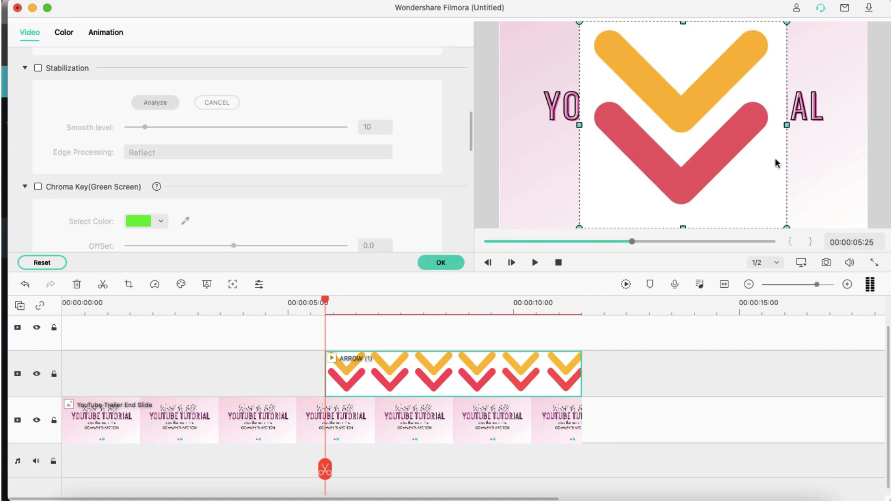
mouse_move(622, 203)
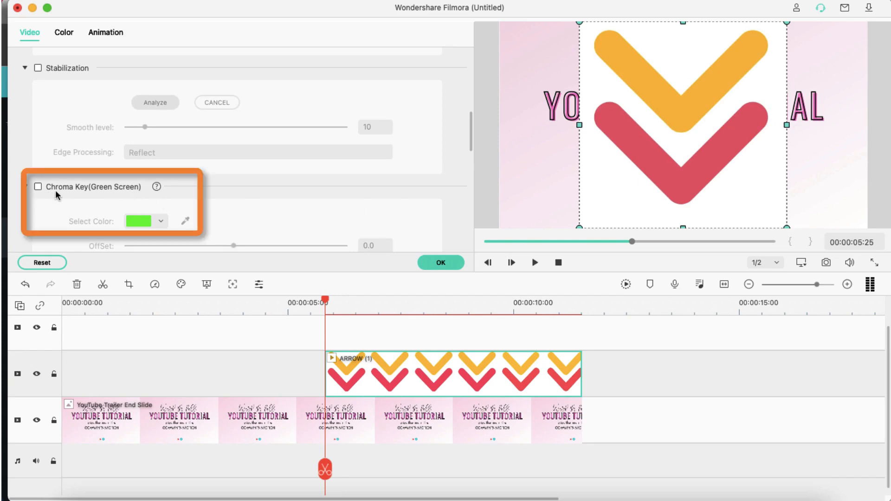
mouse_move(143, 193)
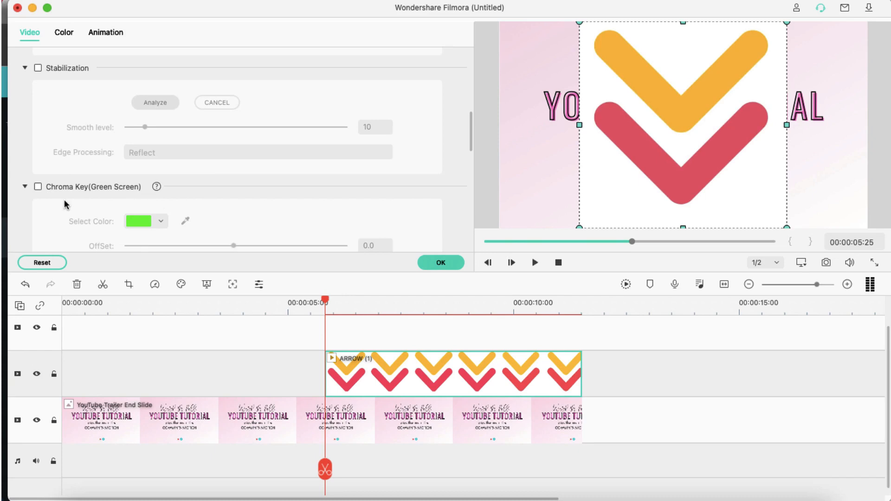
mouse_move(36, 193)
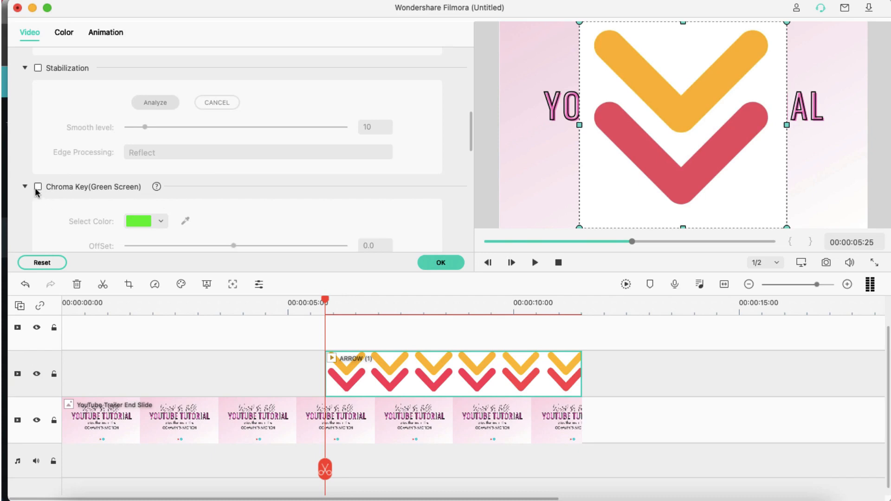
Step: Enable Chroma Key on the ARROW clip and sample the white background to remove it
left_click(37, 186)
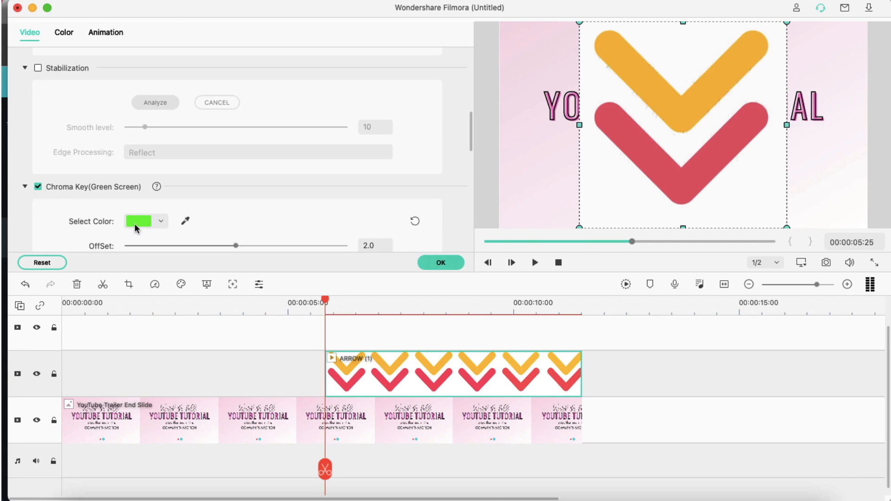
mouse_move(184, 225)
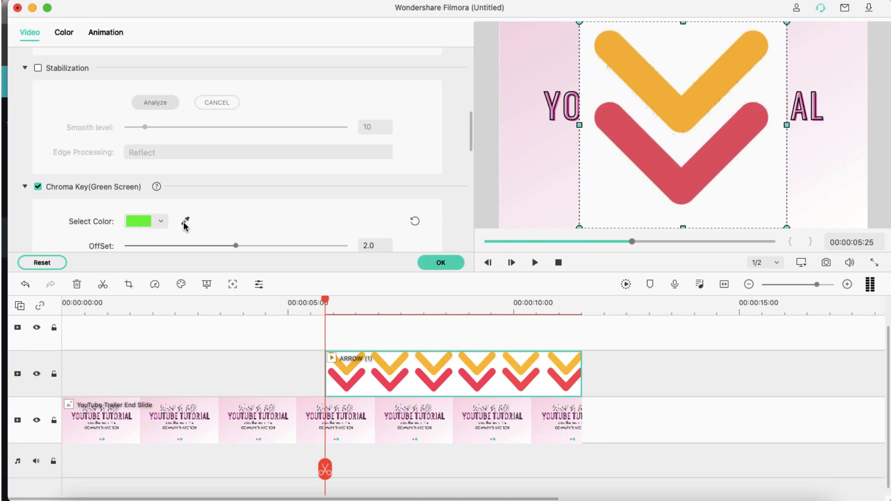
left_click(184, 221)
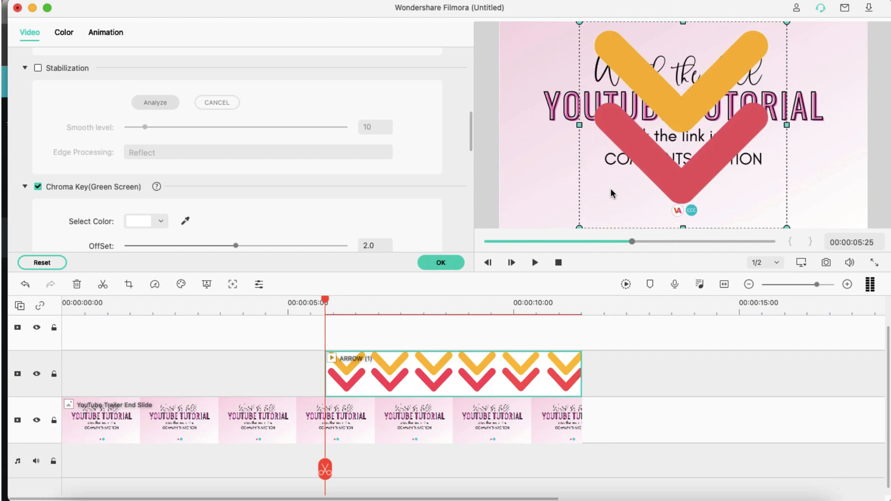
mouse_move(589, 35)
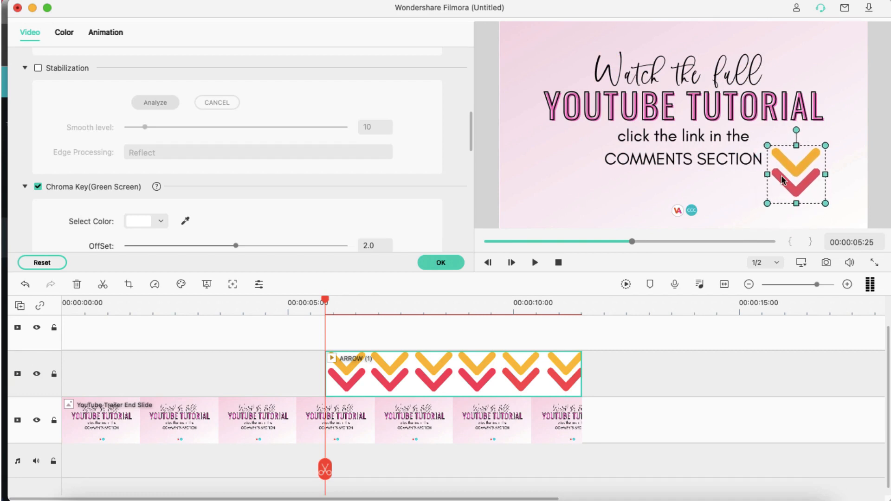
mouse_move(630, 184)
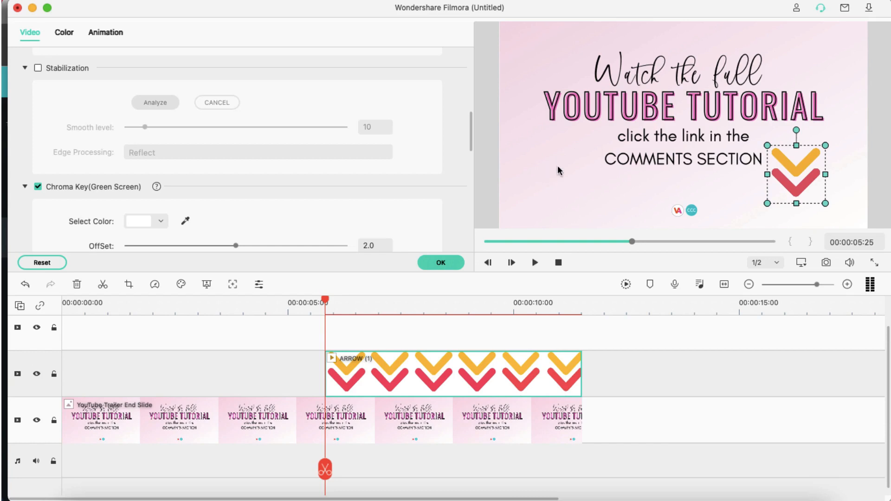
Step: Confirm the shrunk, keyed arrow placed right of COMMENTS SECTION with OK
left_click(22, 35)
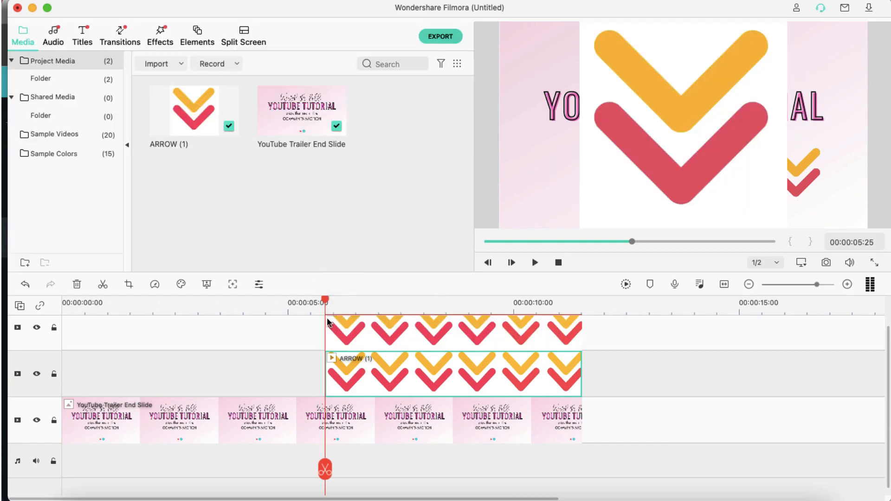
Step: Select the top-track ARROW copy and bring up its Chroma Key video settings
double_click(452, 332)
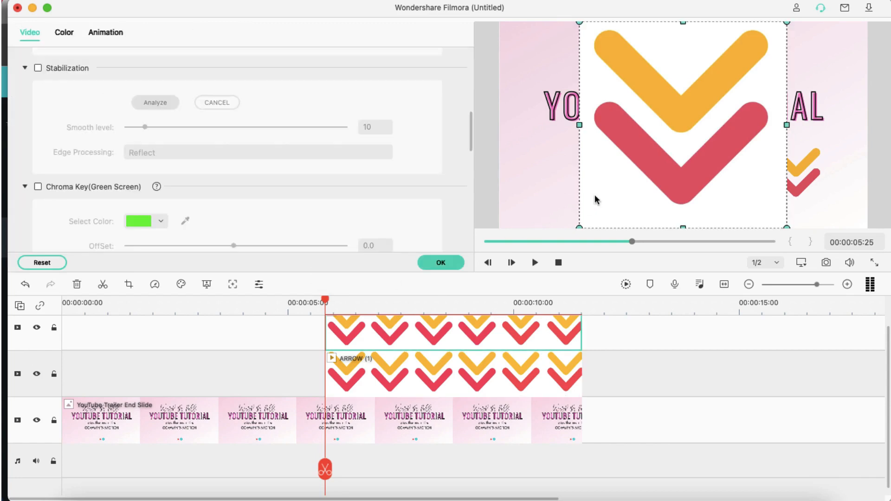
left_click(37, 186)
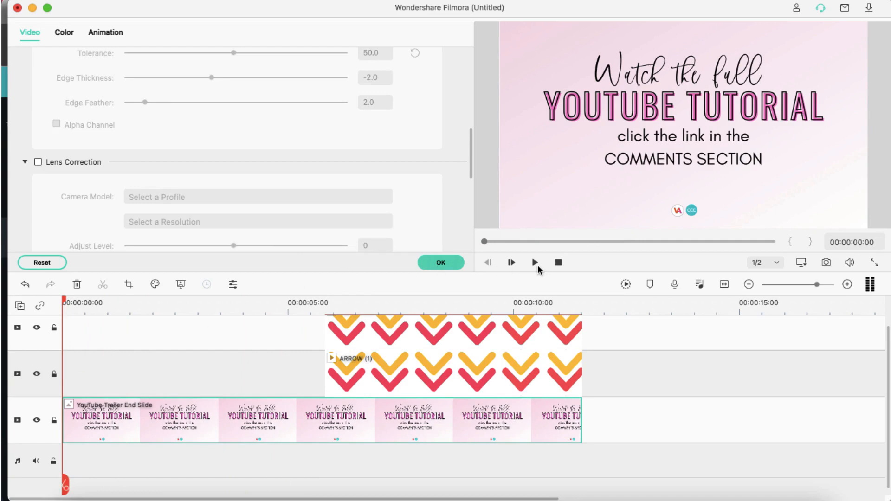
Step: Play from the start to verify both keyed arrows flank COMMENTS SECTION
left_click(535, 263)
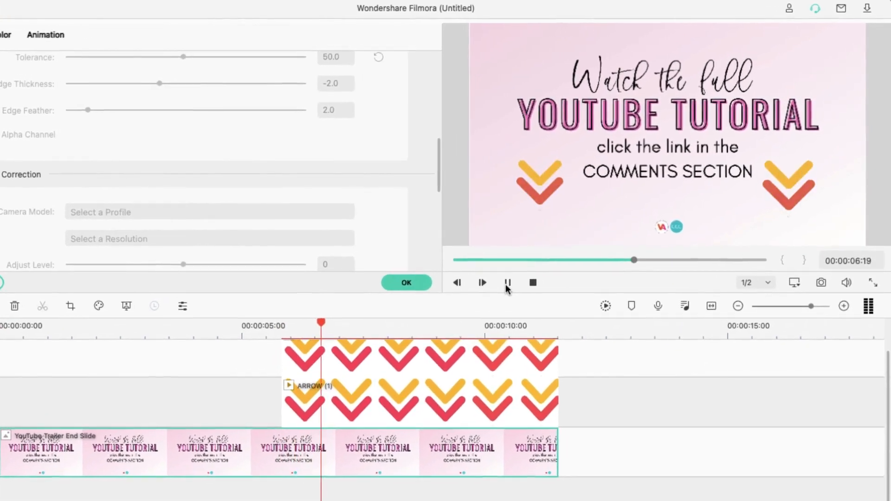